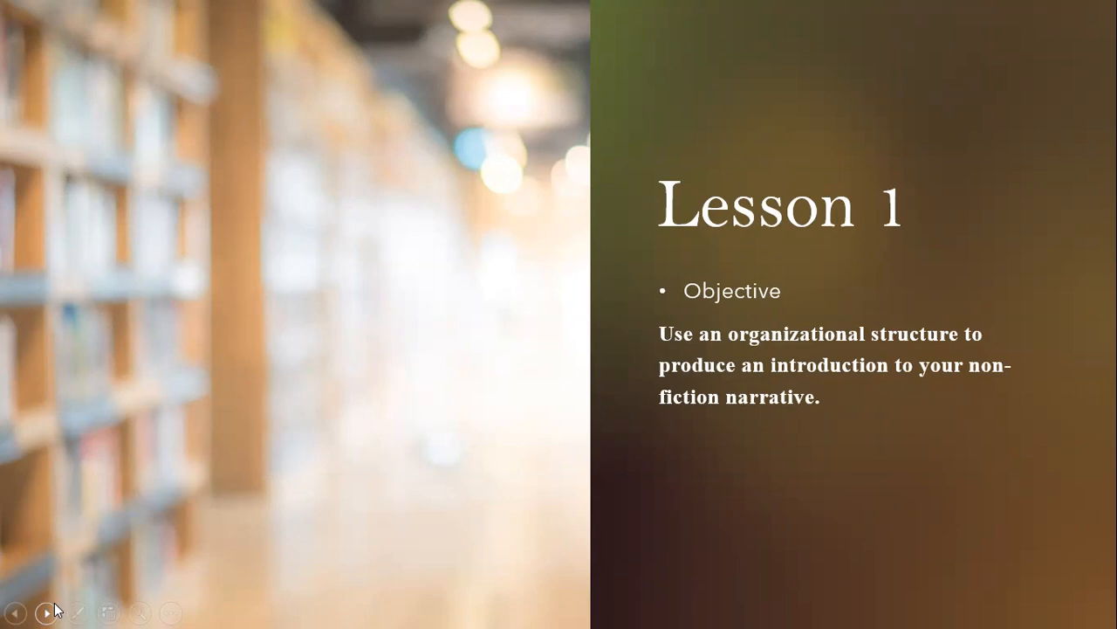
Advance the slideshow to the Lesson 2 slide showing three objectives
click(45, 613)
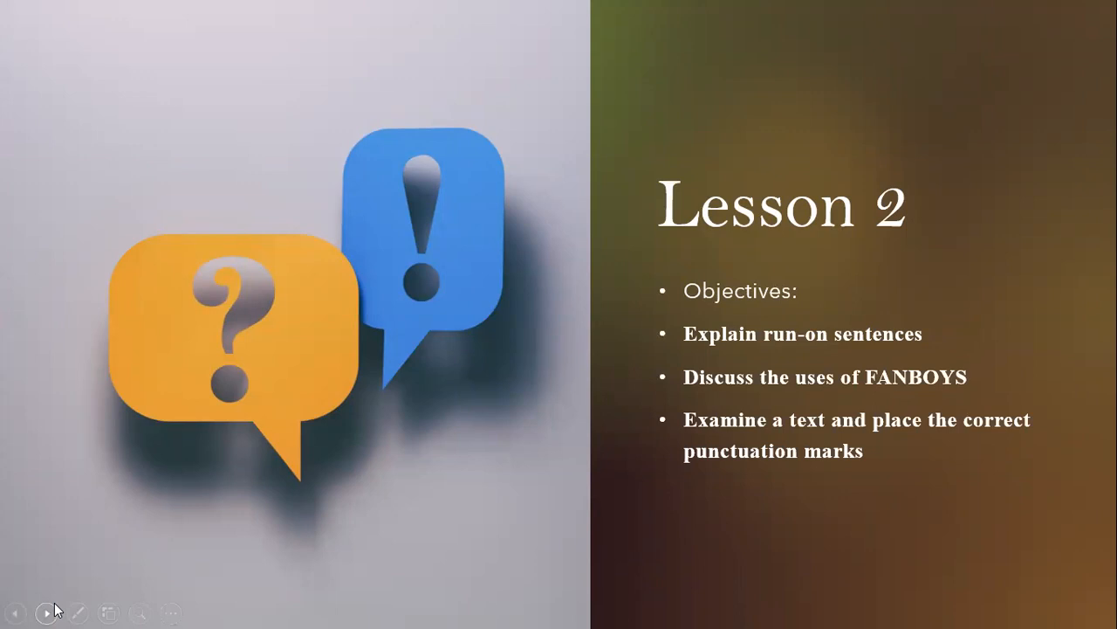